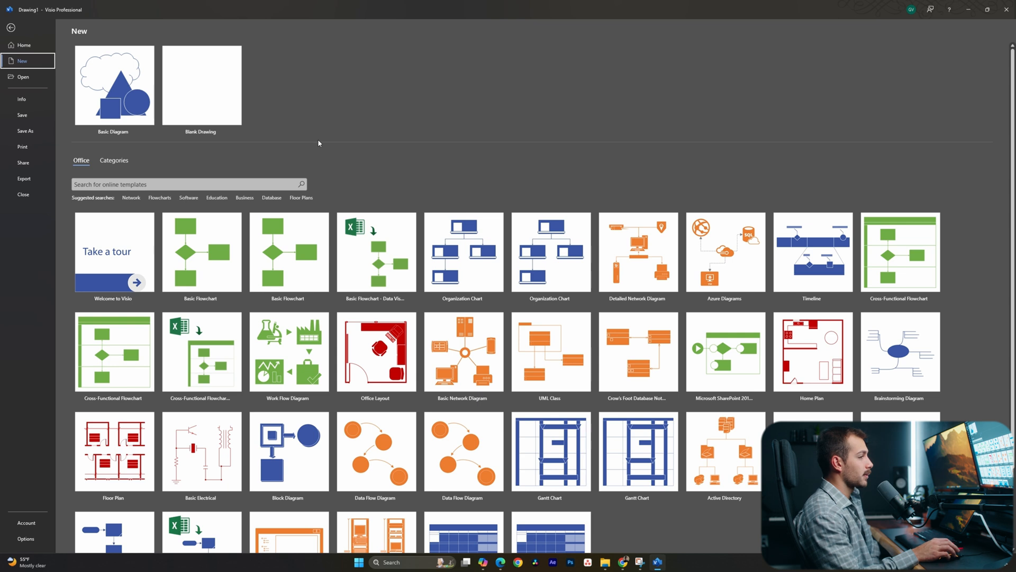
mouse_move(322, 145)
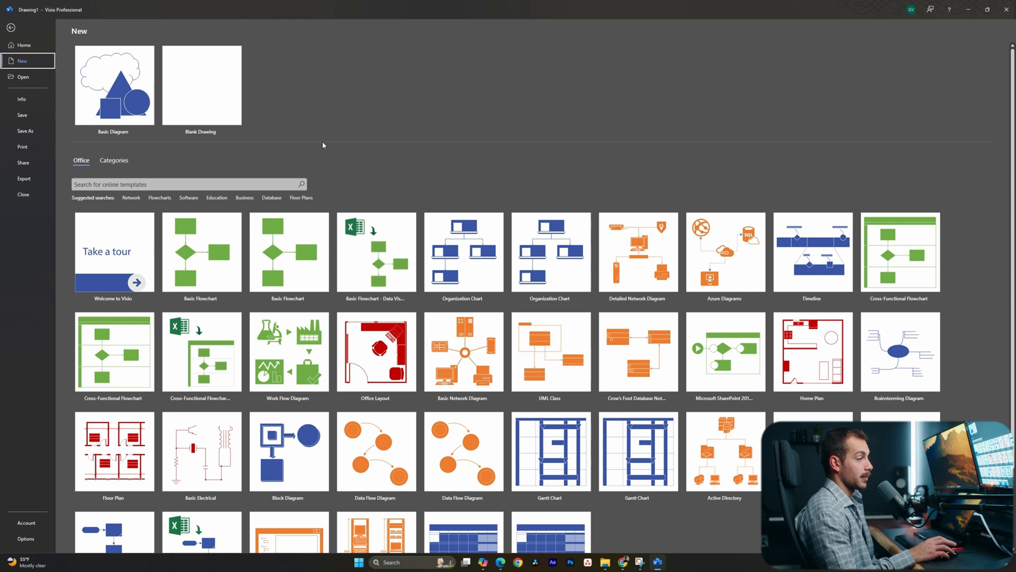
mouse_move(337, 184)
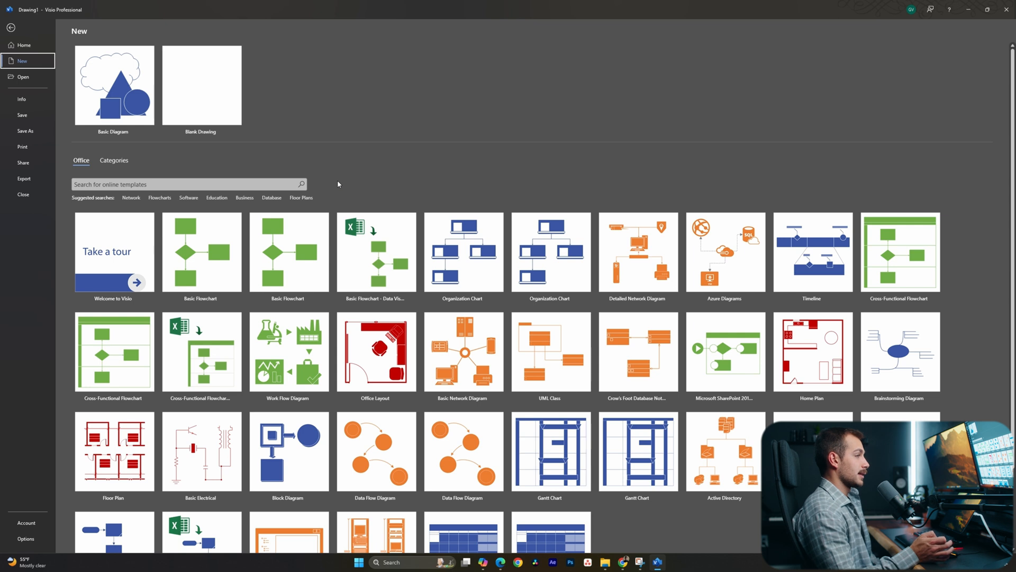
mouse_move(343, 178)
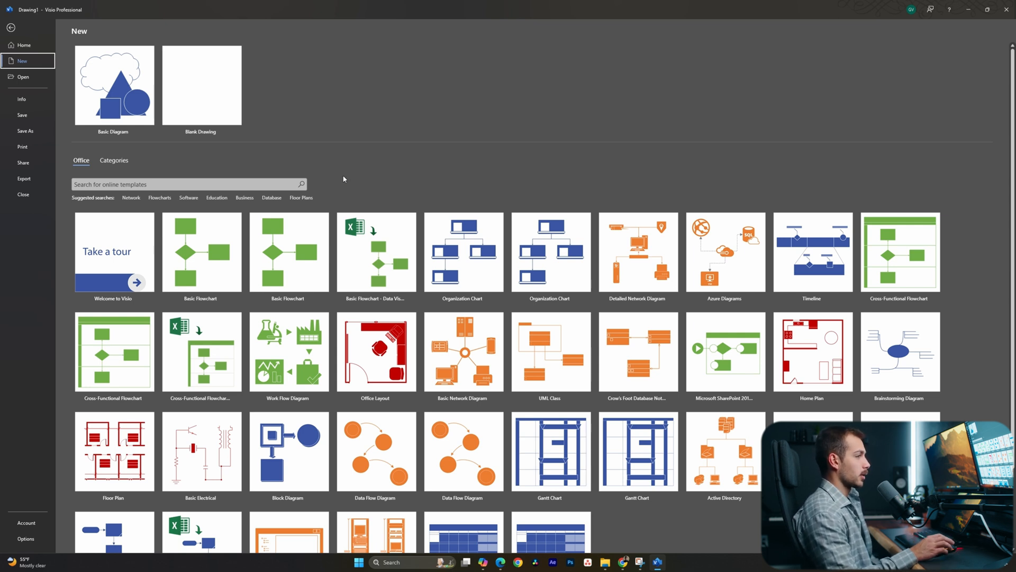
mouse_move(814, 365)
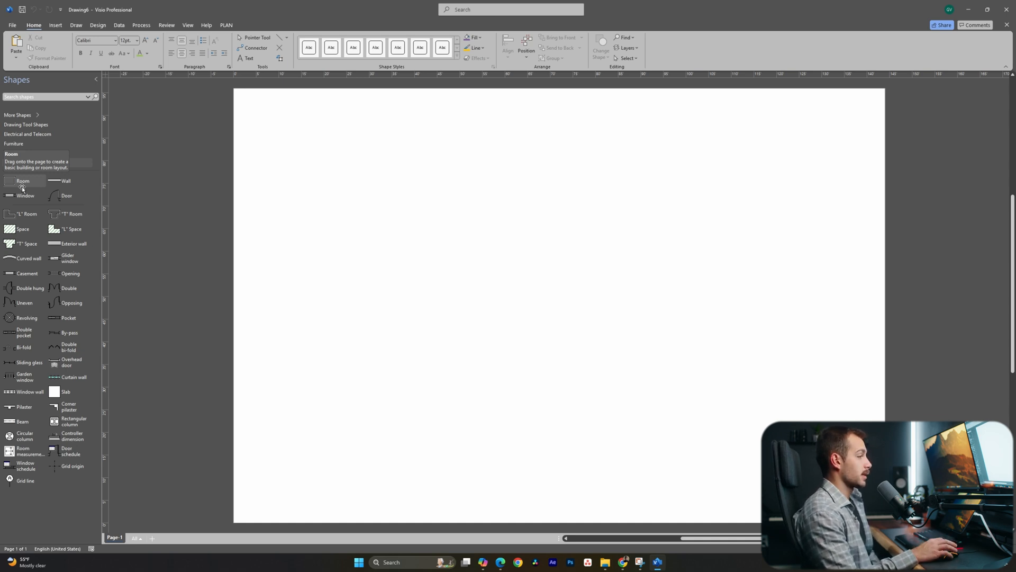
Place a Room outline from Walls, Shell and Structure spanning most of the page
drag(22, 181, 392, 233)
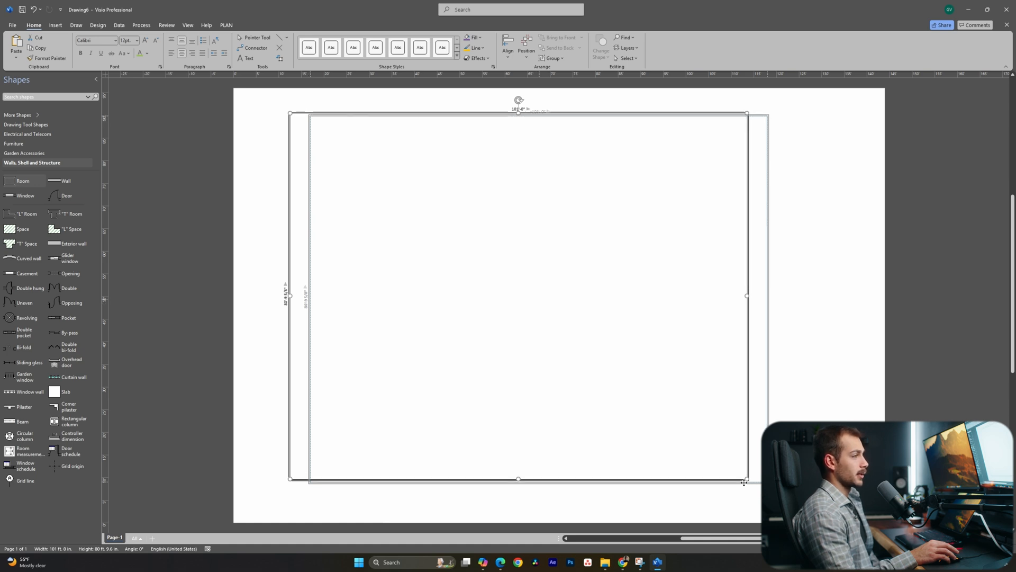
click(822, 285)
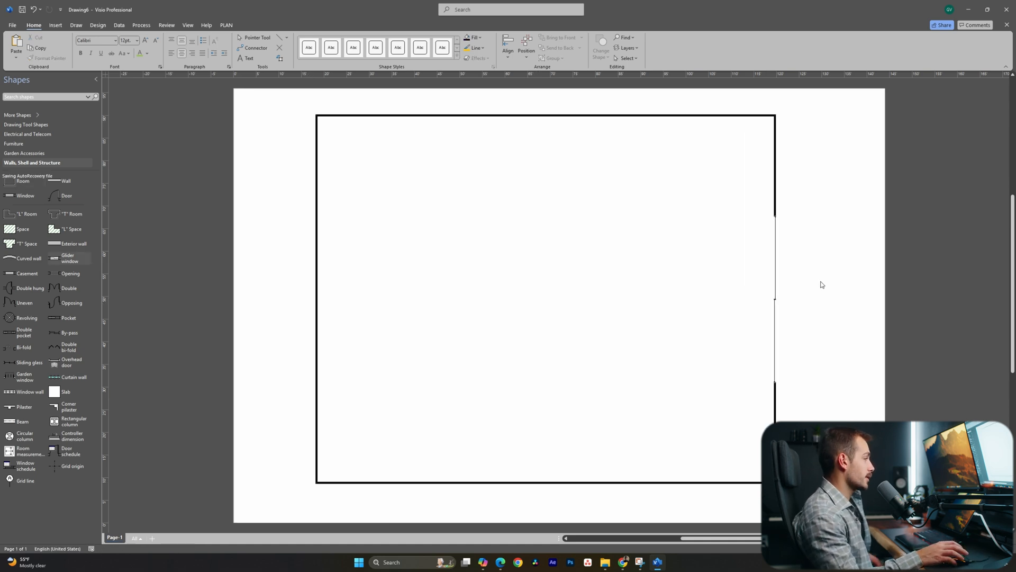
mouse_move(439, 240)
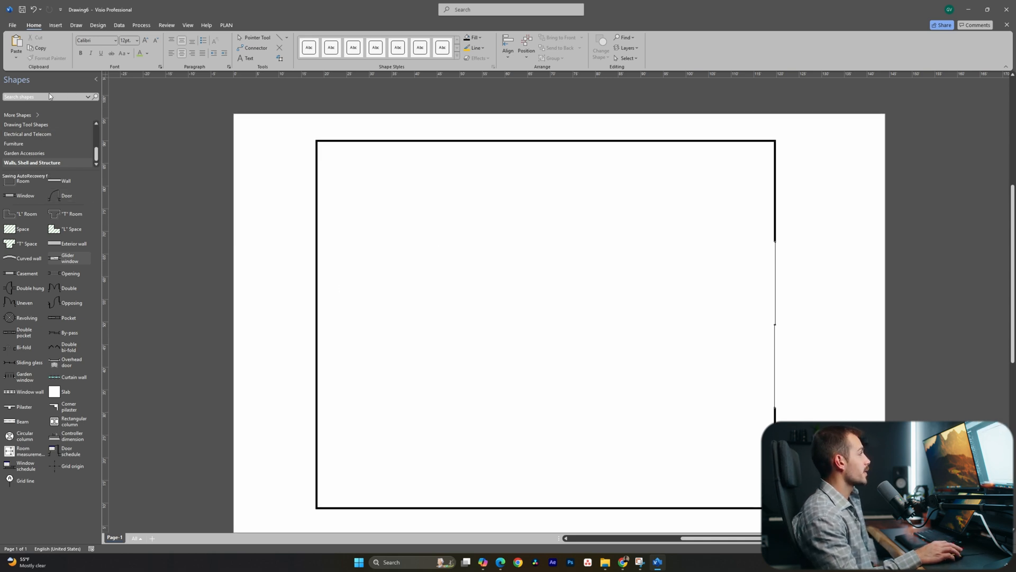
Add a desk from the shape search near the top of the room and a camera rotated 180° to its right
click(42, 97)
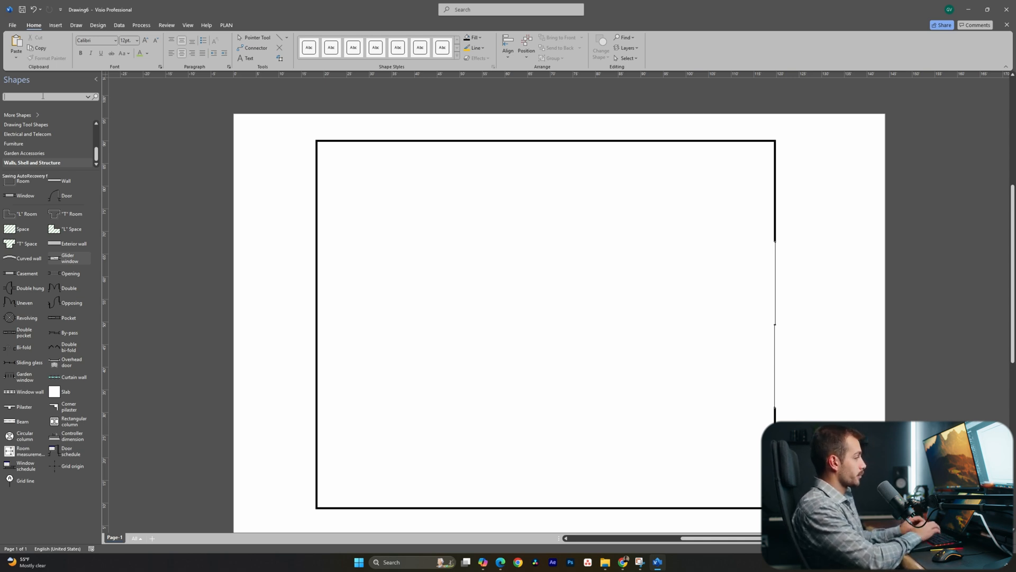
text(desk)
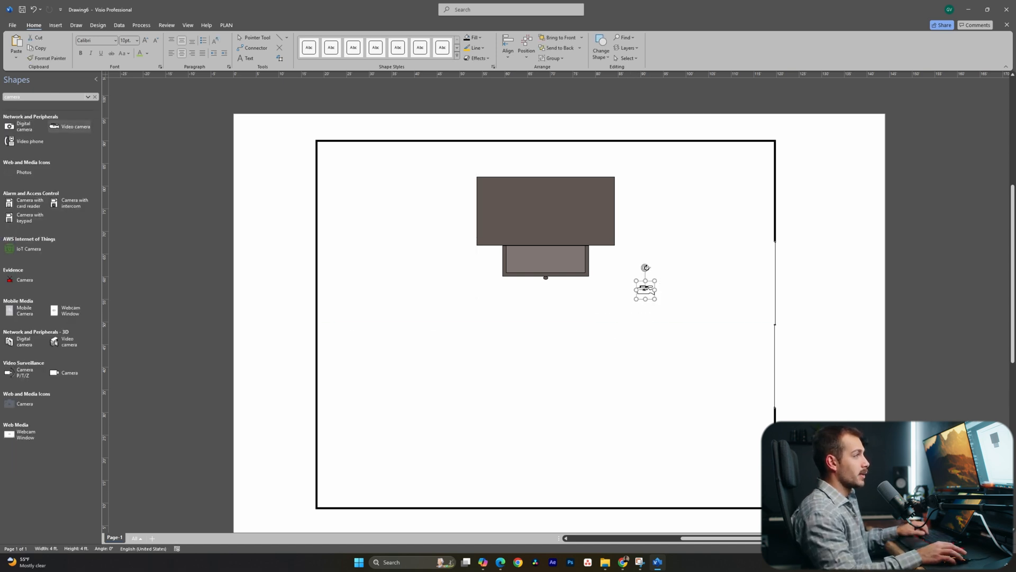
drag(645, 267, 646, 311)
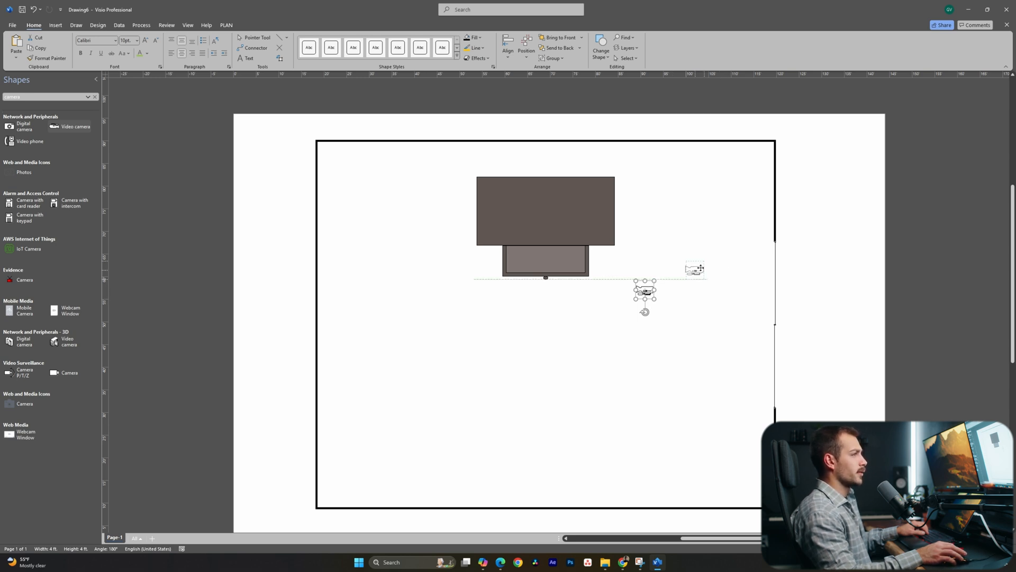
Insert the lighting equipment PNG pictures onto the page
click(55, 25)
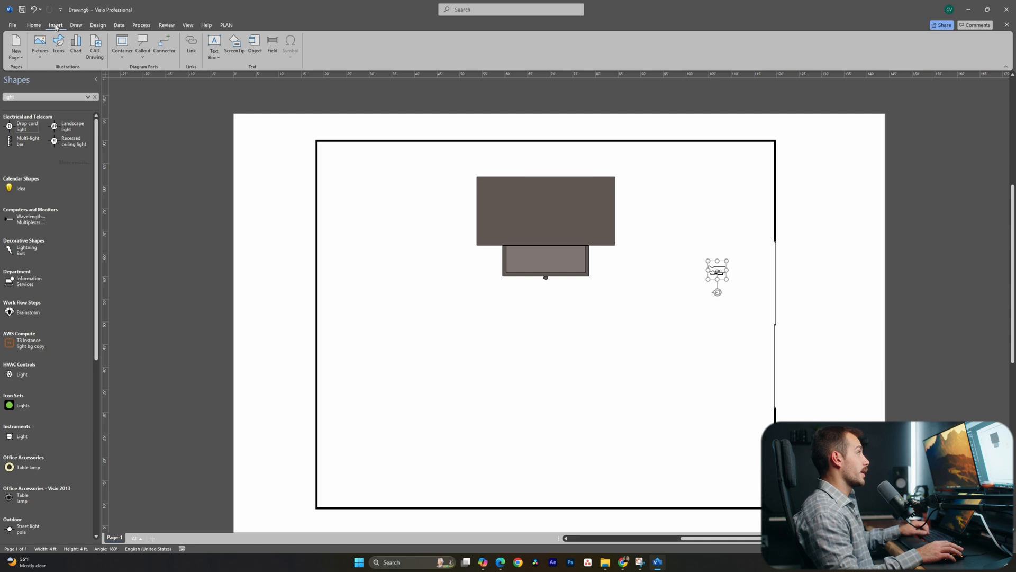
click(39, 45)
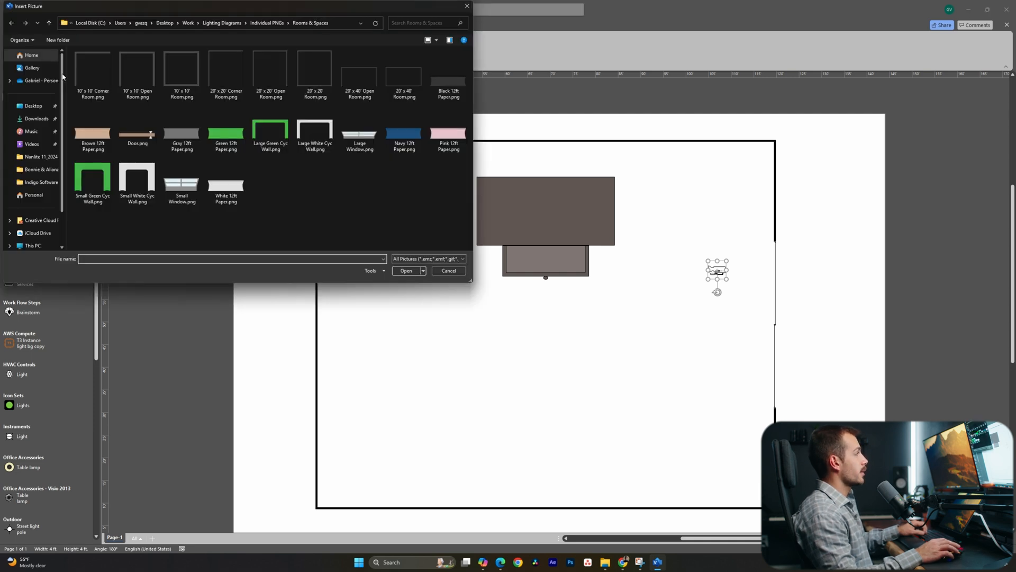
click(293, 22)
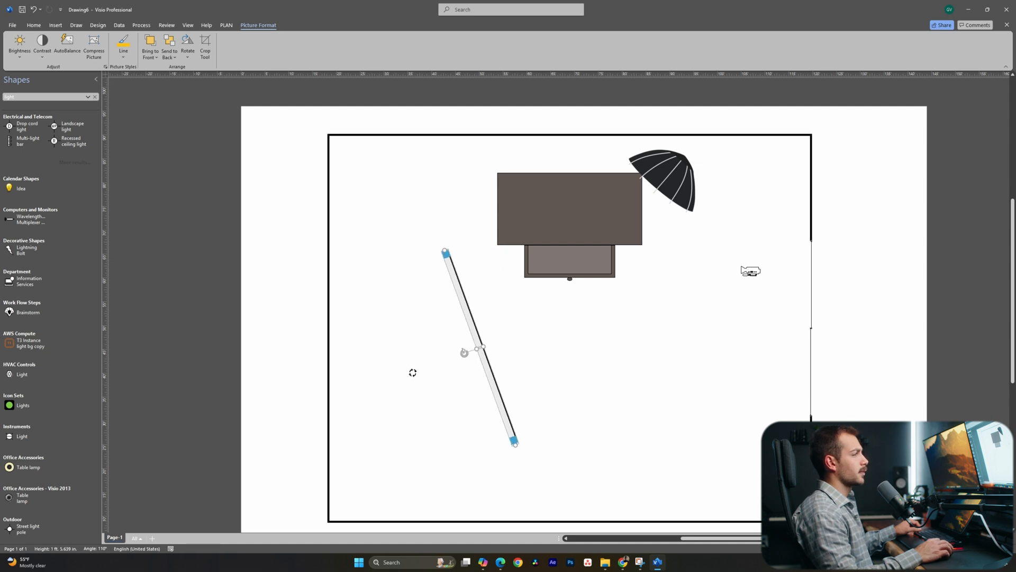
Move the tube light to the lower left and tilt the black softbox toward the desk
drag(477, 351, 375, 370)
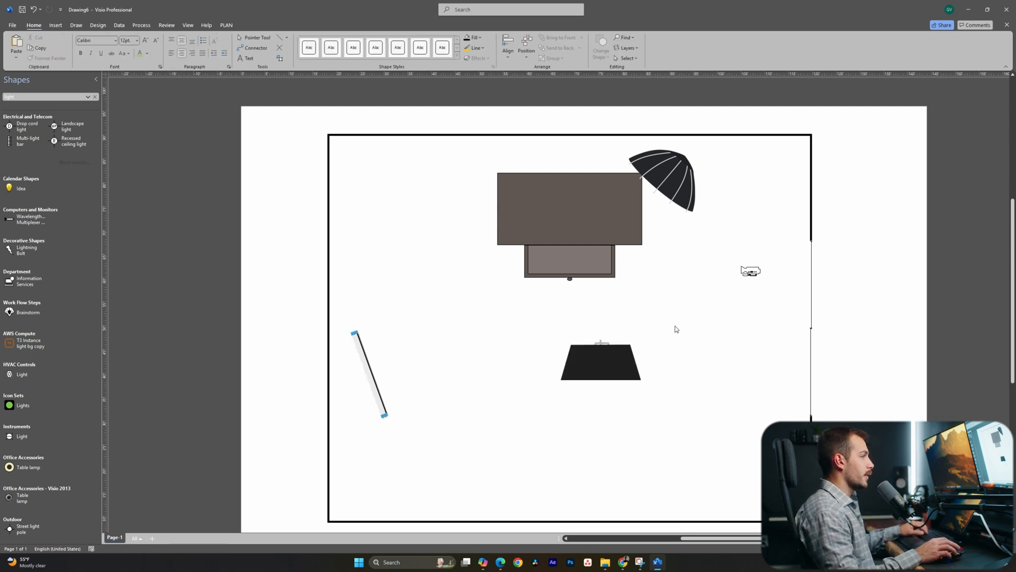
click(599, 360)
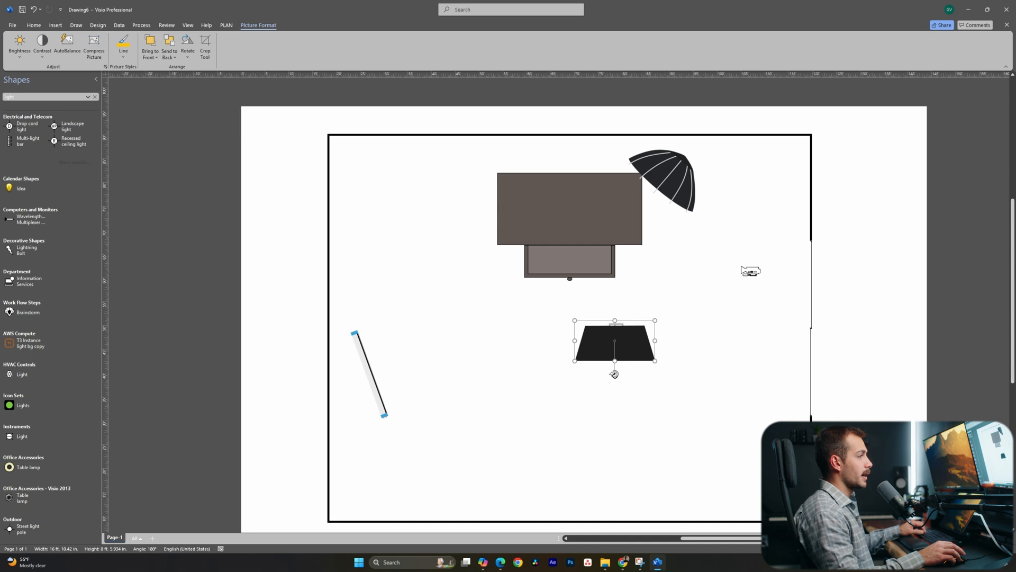
drag(614, 374, 622, 371)
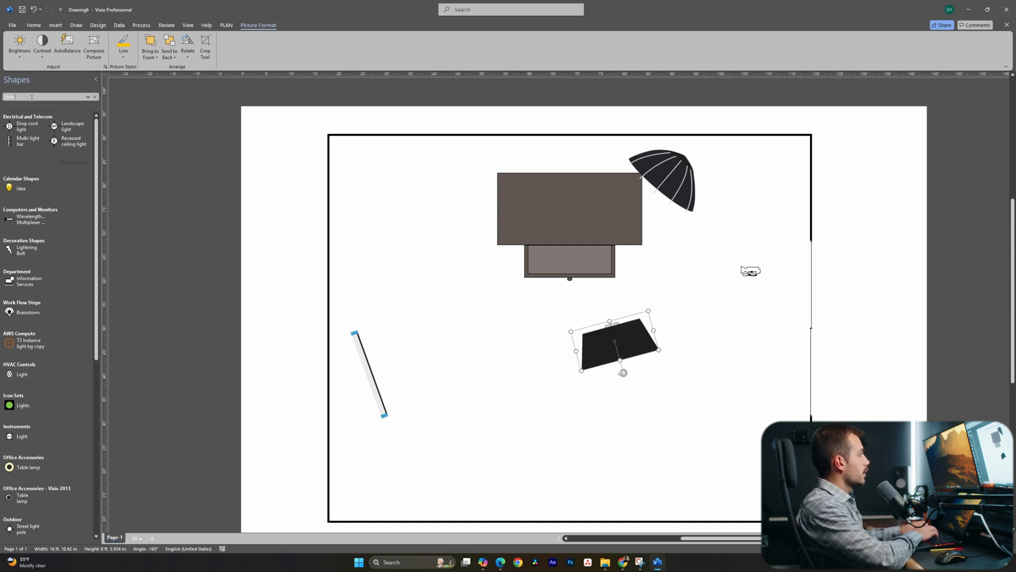
Search shapes for 'chair' and 'office' and place a person figure in front of the desk drawer
text(chair)
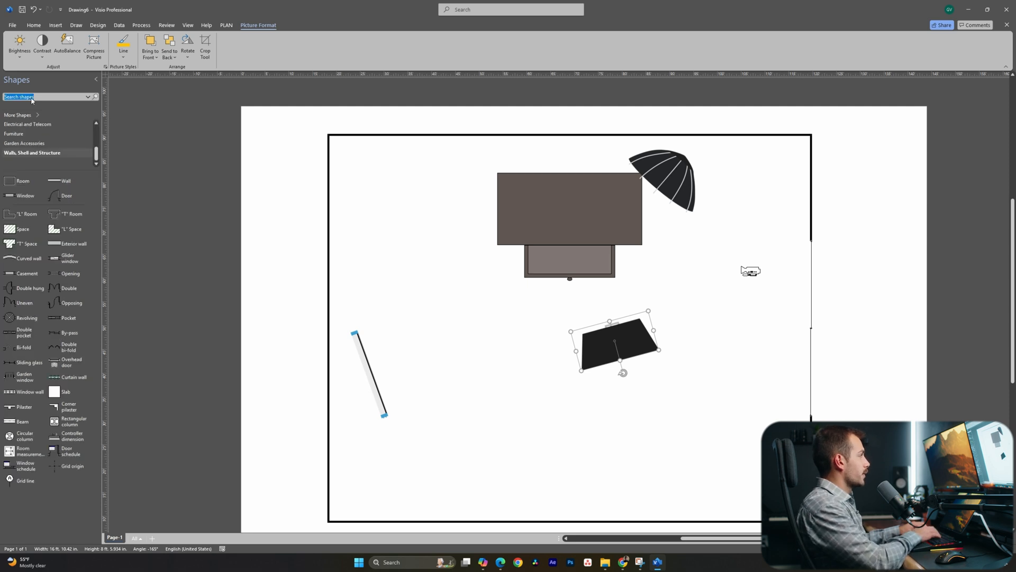
text(office)
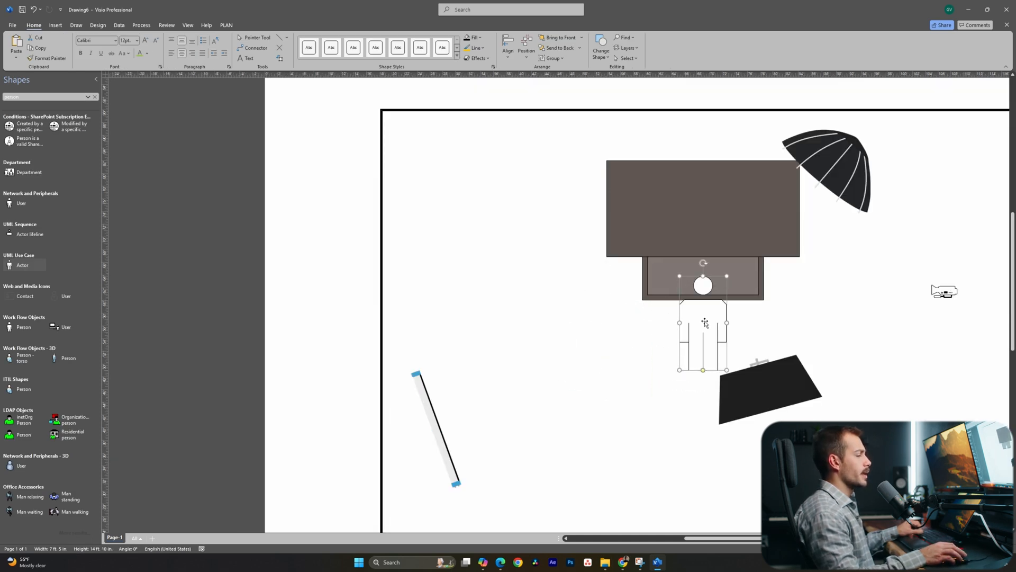
click(97, 25)
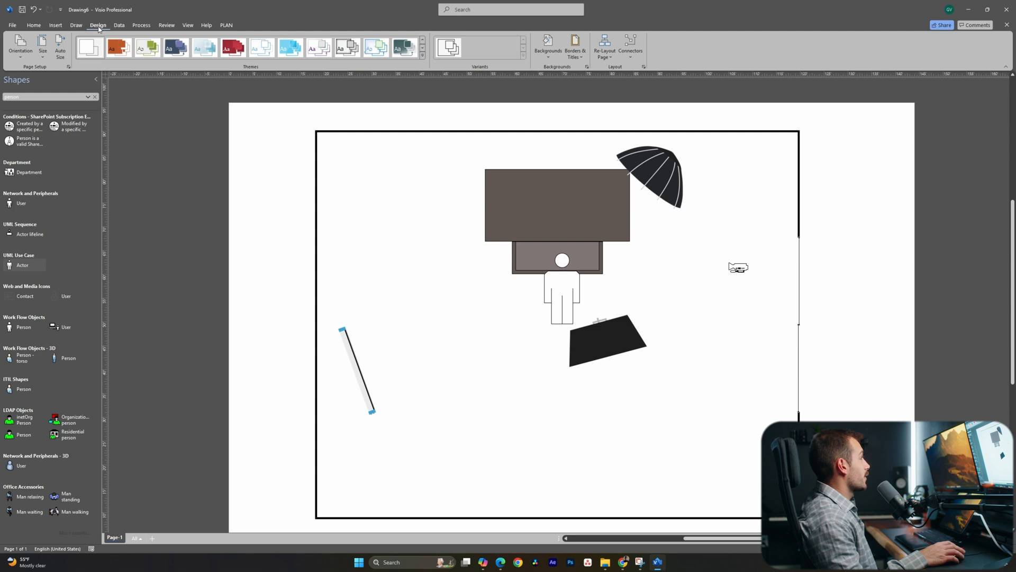
Try the red, Clouds and Radiance themes, settling on Smoke for a black desk and grey figure
click(231, 48)
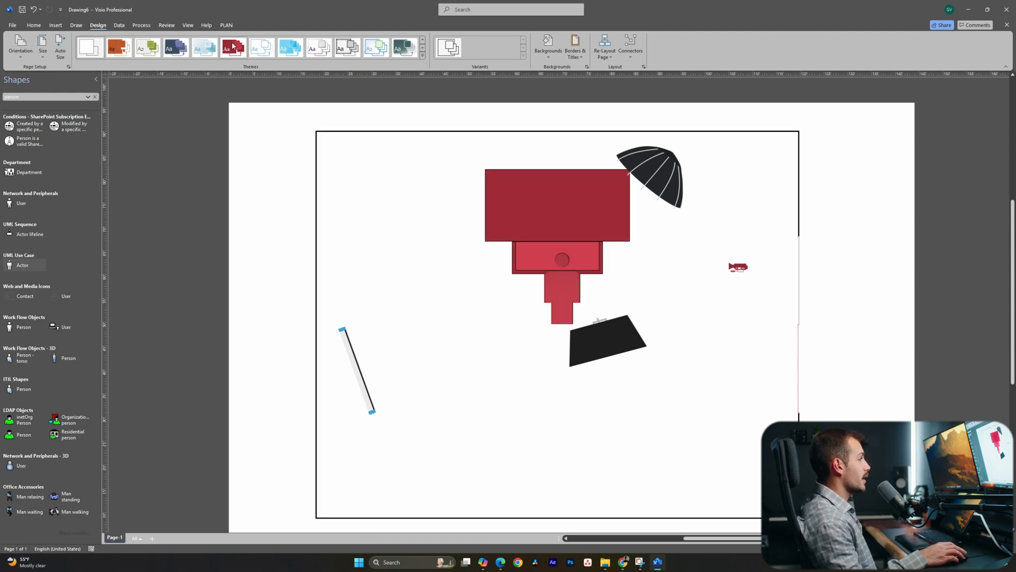
click(203, 48)
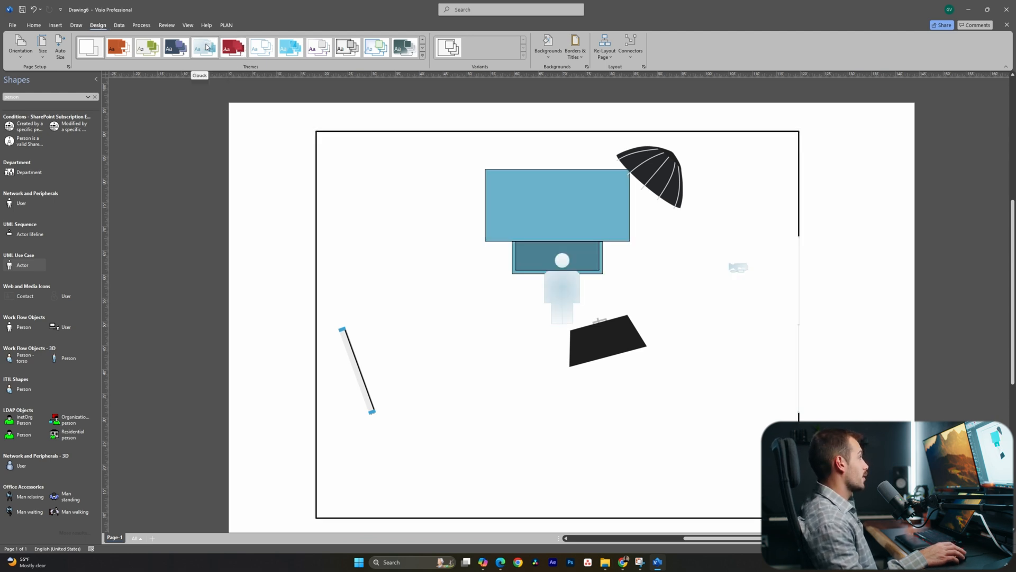
click(347, 47)
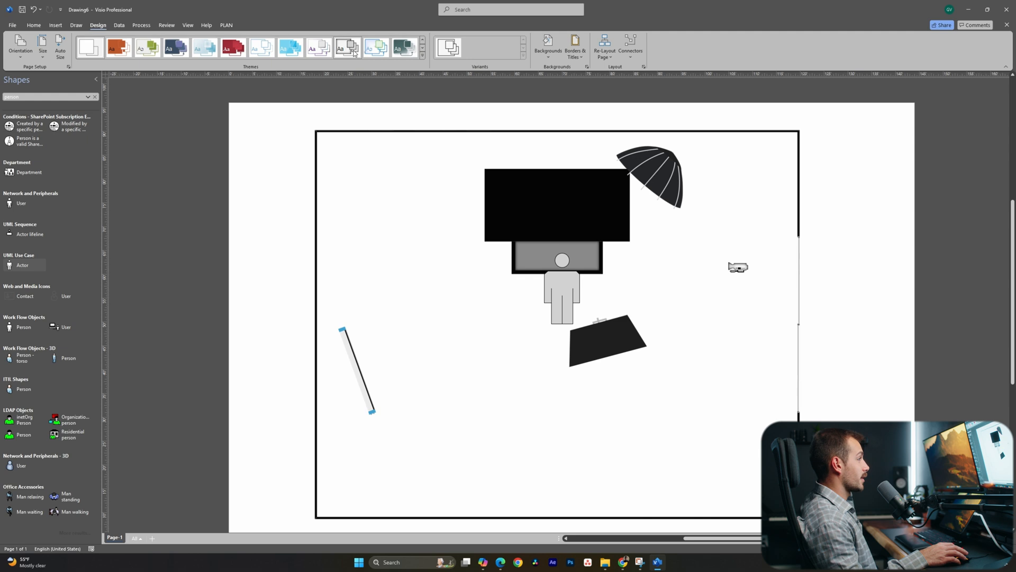
mouse_move(348, 46)
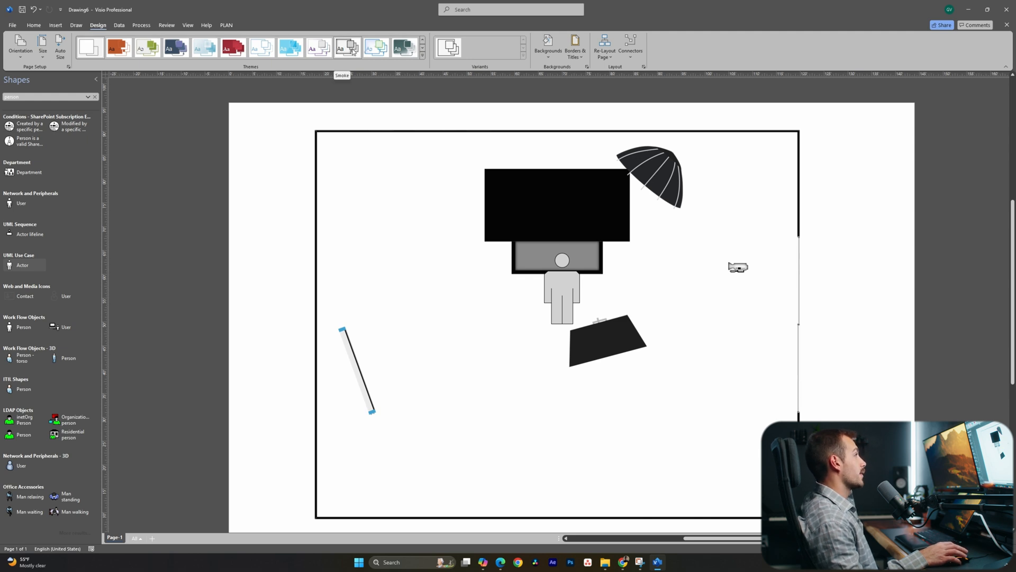
click(375, 47)
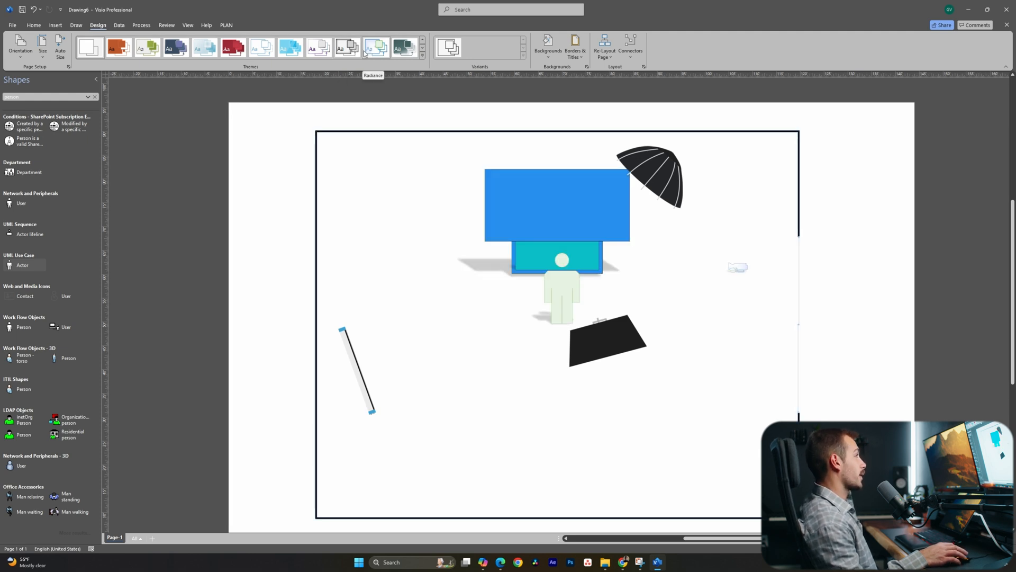
click(348, 48)
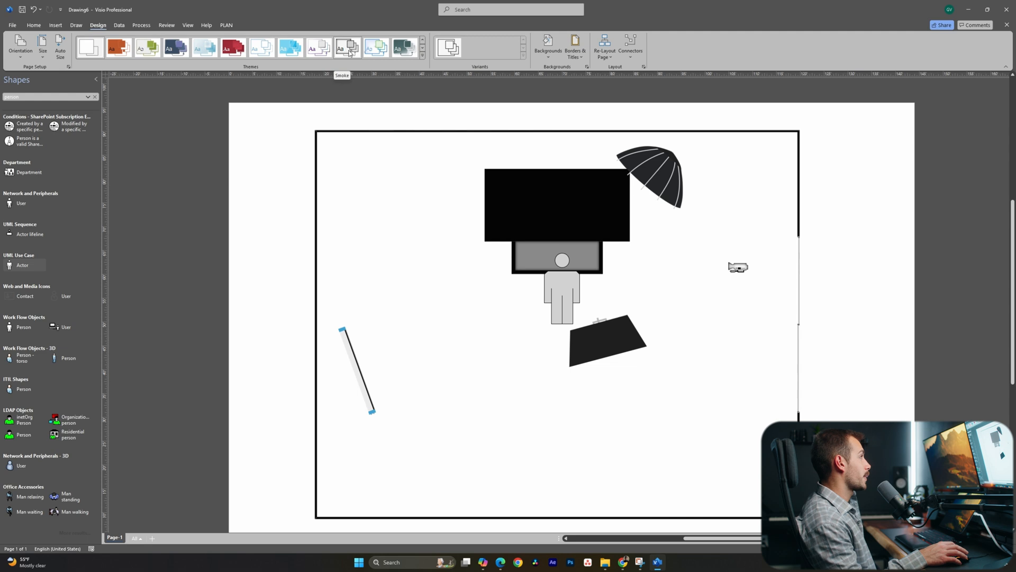